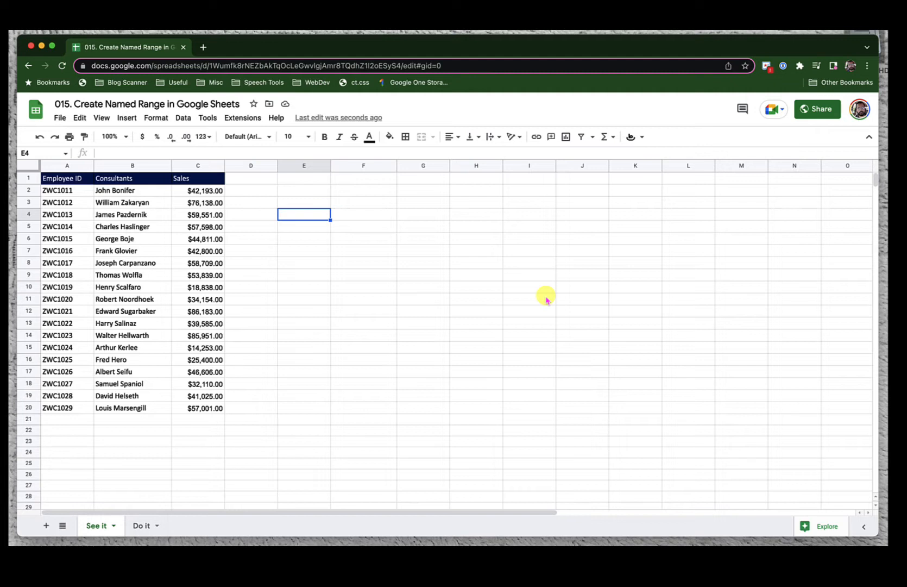
On the See it sheet, select the sales amounts C2:C20 and name them c_sales.
{"action": "left_click", "coordinate": [251, 384]}
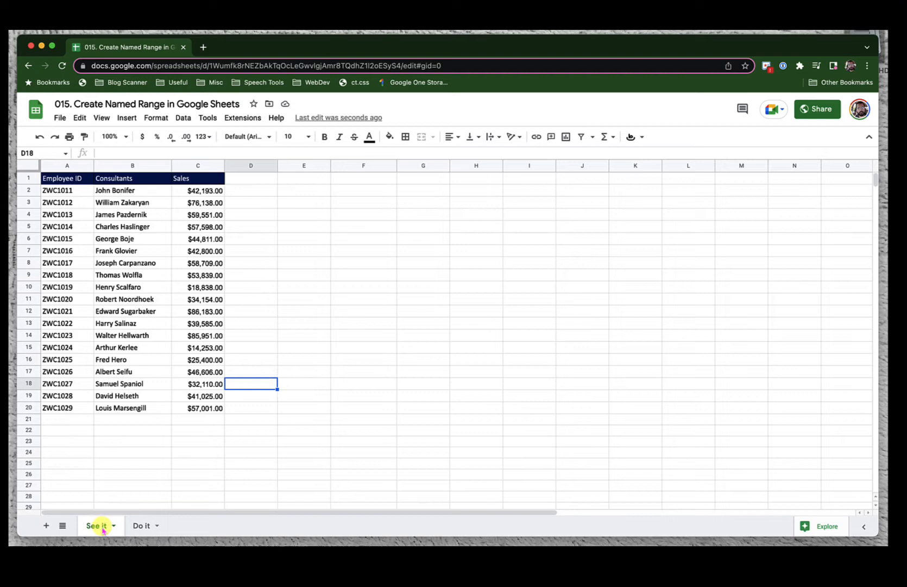
{"action": "left_click", "coordinate": [141, 525]}
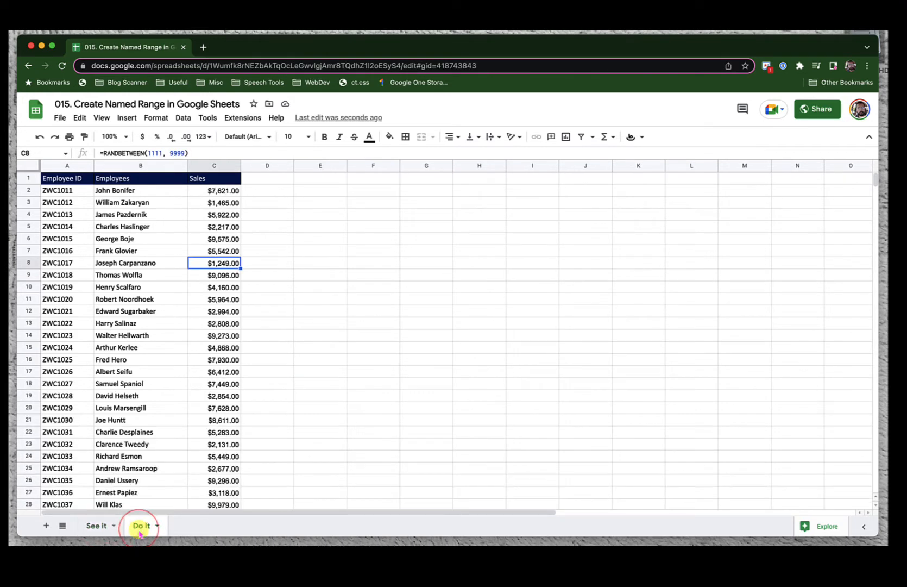
{"action": "left_click", "coordinate": [97, 525]}
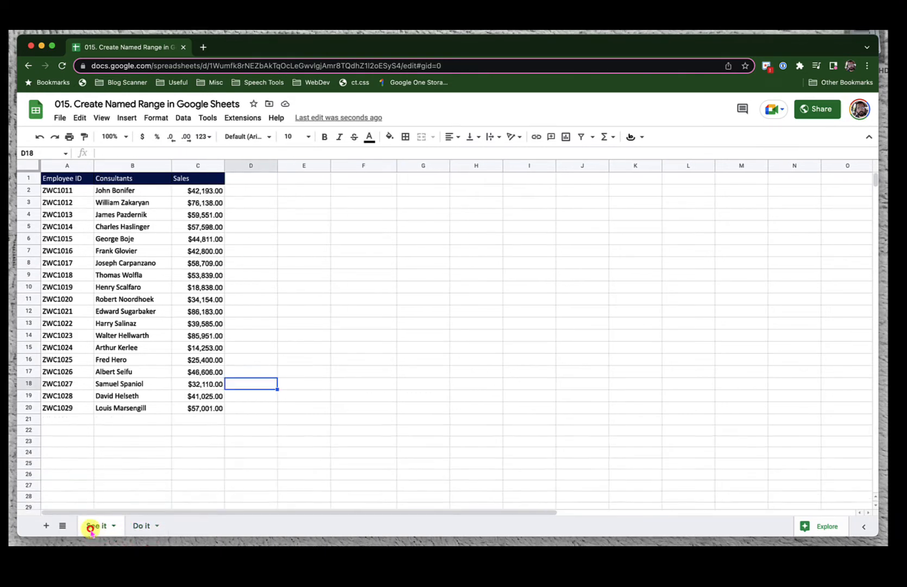
{"action": "left_click", "coordinate": [303, 286]}
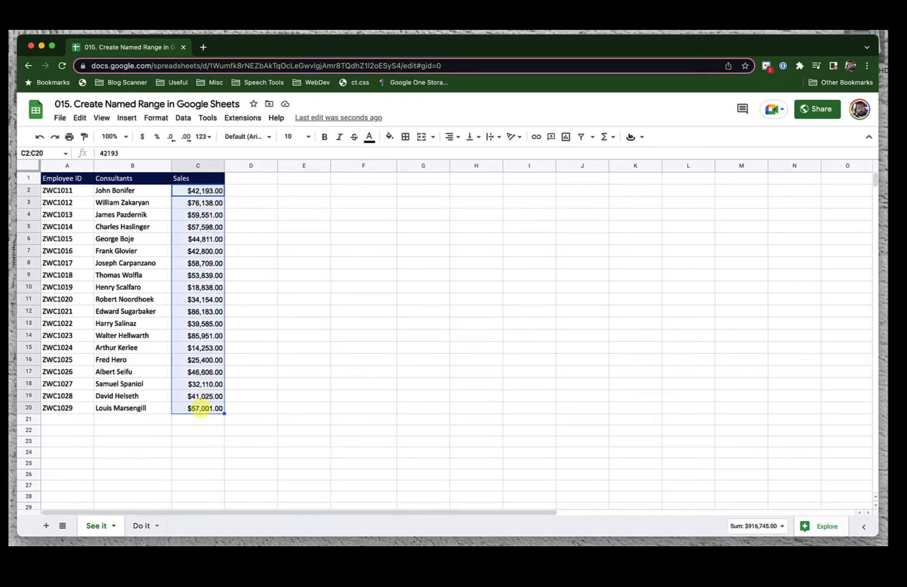
{"action": "left_click", "coordinate": [183, 117]}
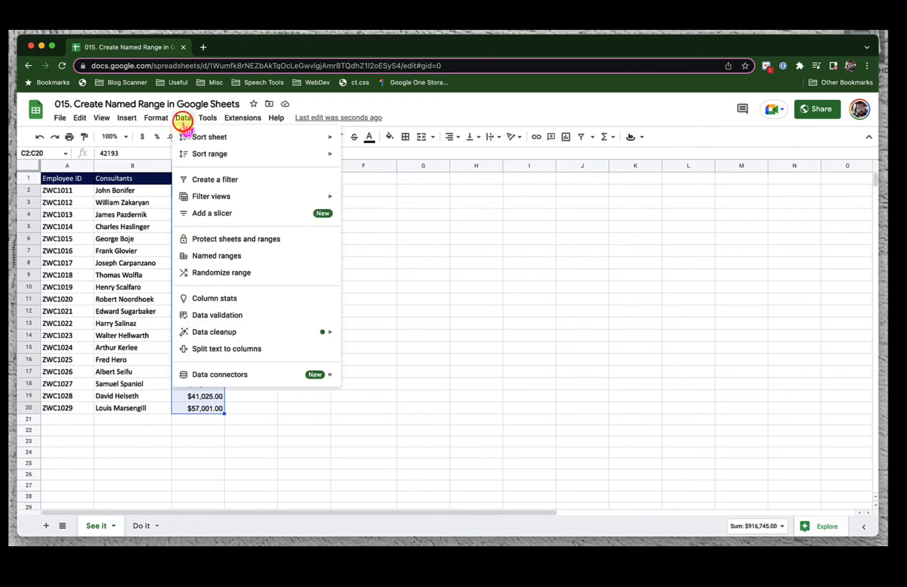
{"action": "left_click", "coordinate": [216, 256]}
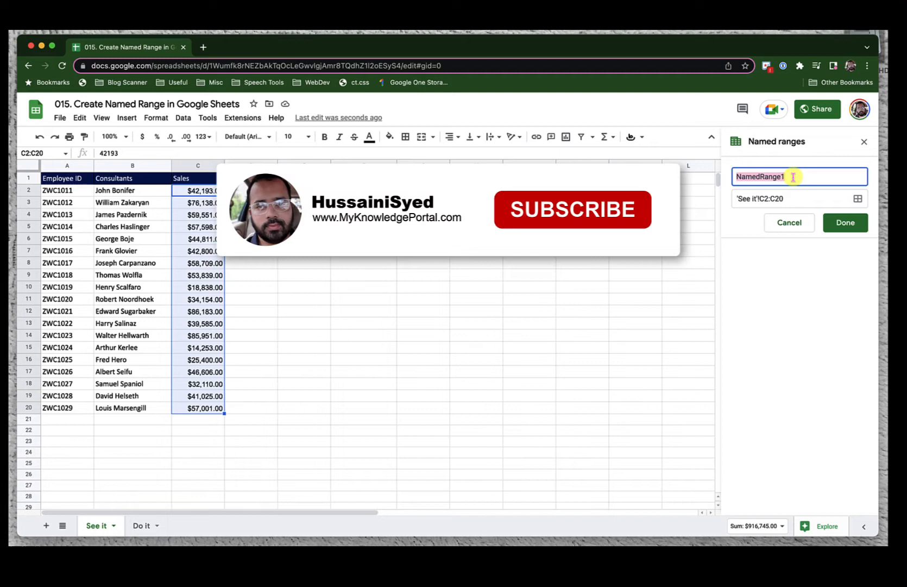
{"action": "left_click", "coordinate": [572, 209]}
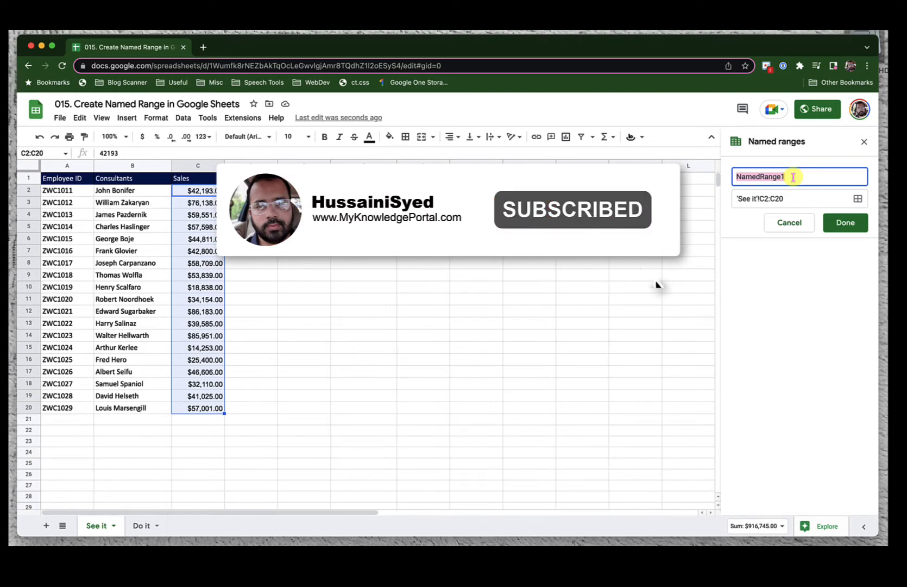
{"action": "type", "text": "c_sle"}
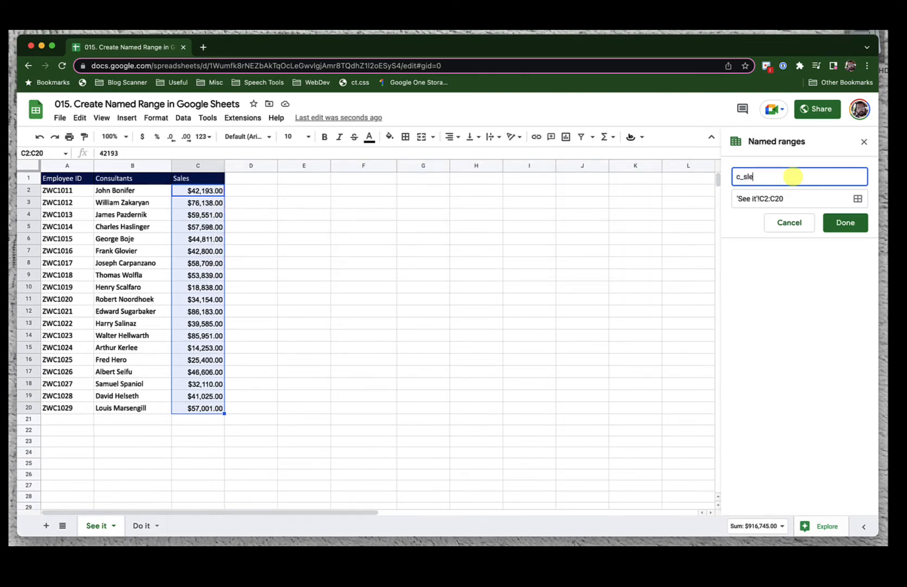
{"action": "left_click", "coordinate": [845, 222]}
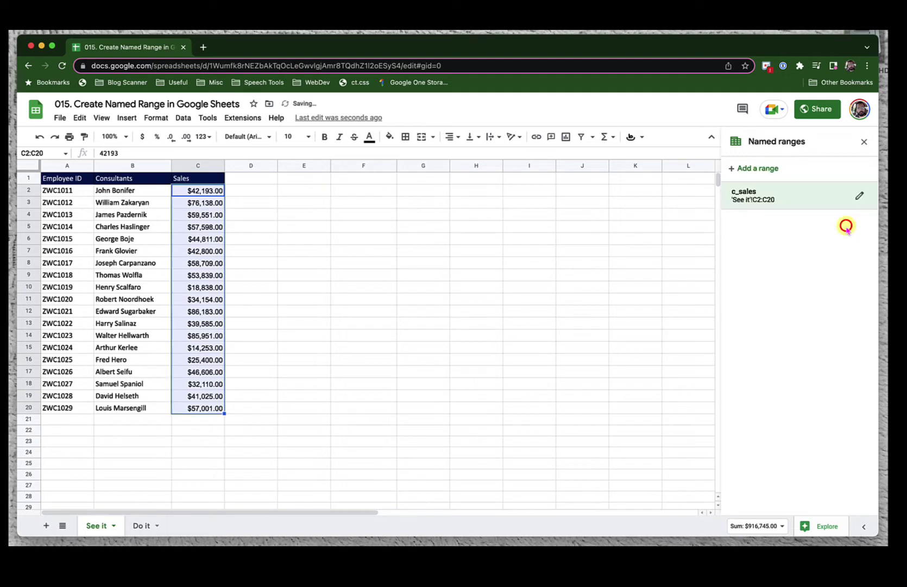
{"action": "mouse_move", "coordinate": [846, 226]}
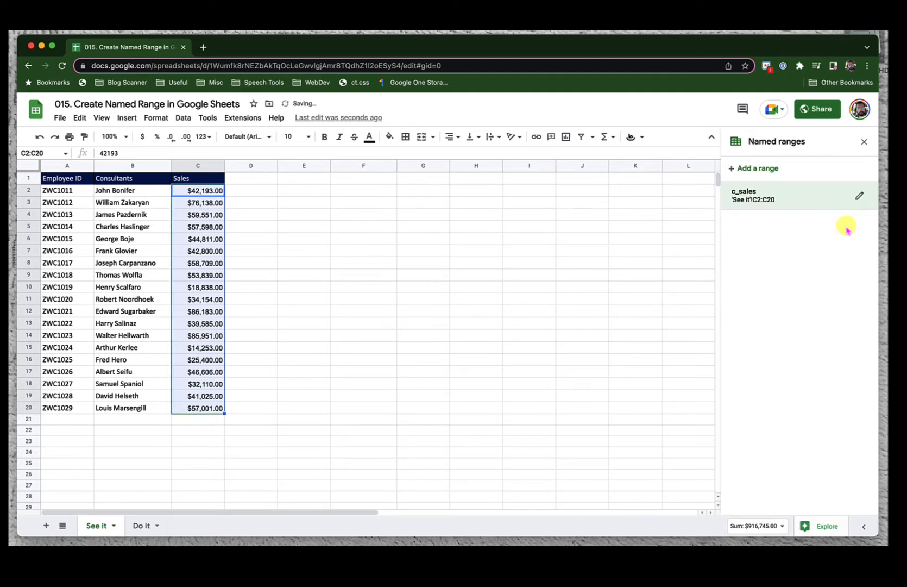
{"action": "mouse_move", "coordinate": [755, 208]}
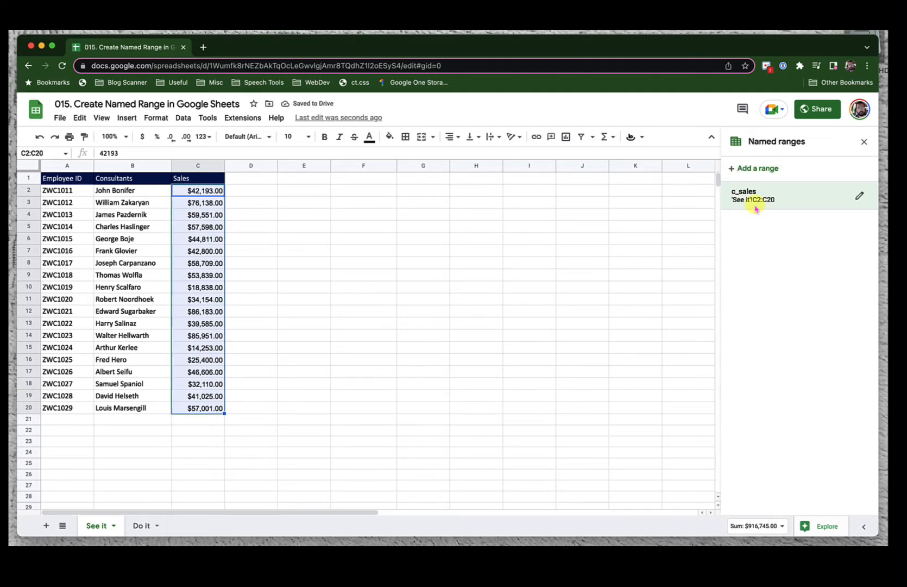
{"action": "mouse_move", "coordinate": [705, 207]}
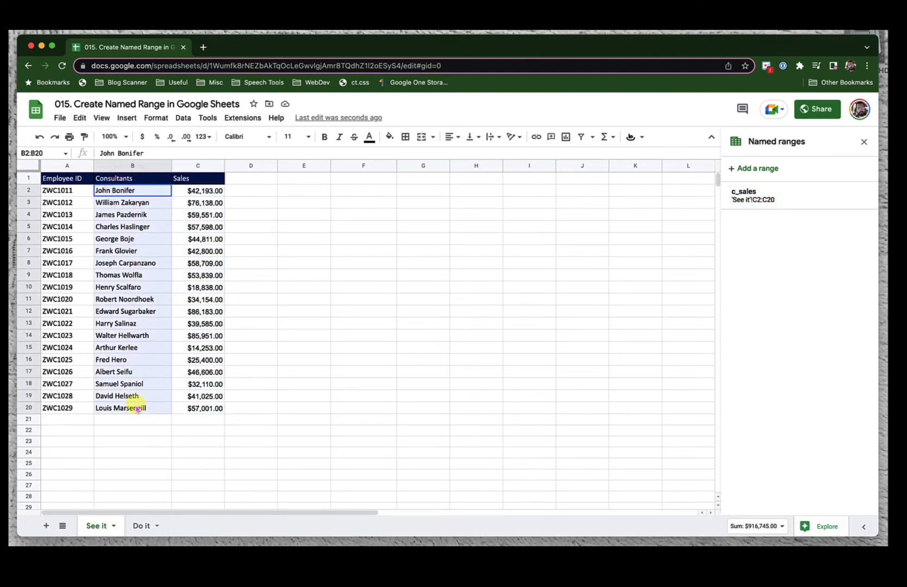
Add consultants as a named range for B2:B20, then select the IDs in A2:A20.
{"action": "left_click", "coordinate": [755, 168]}
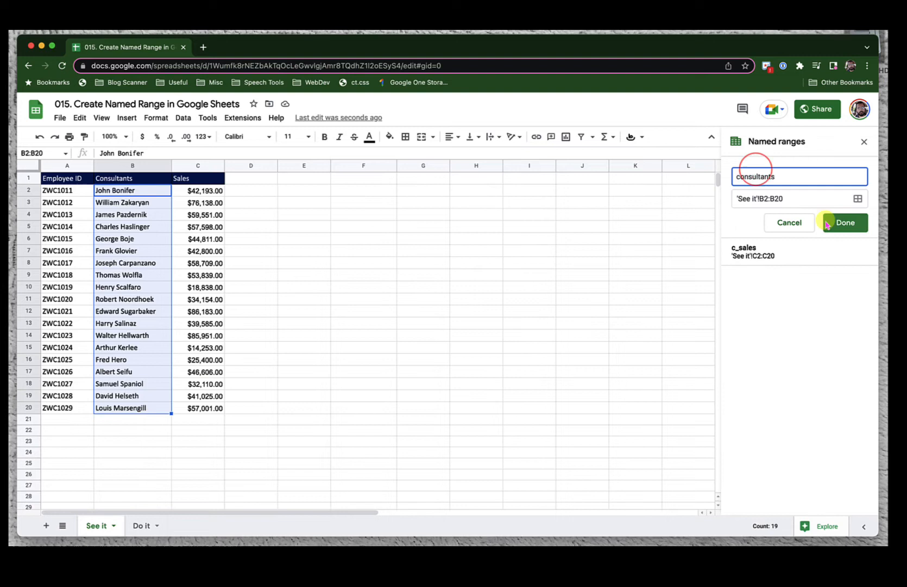
{"action": "left_click", "coordinate": [845, 222]}
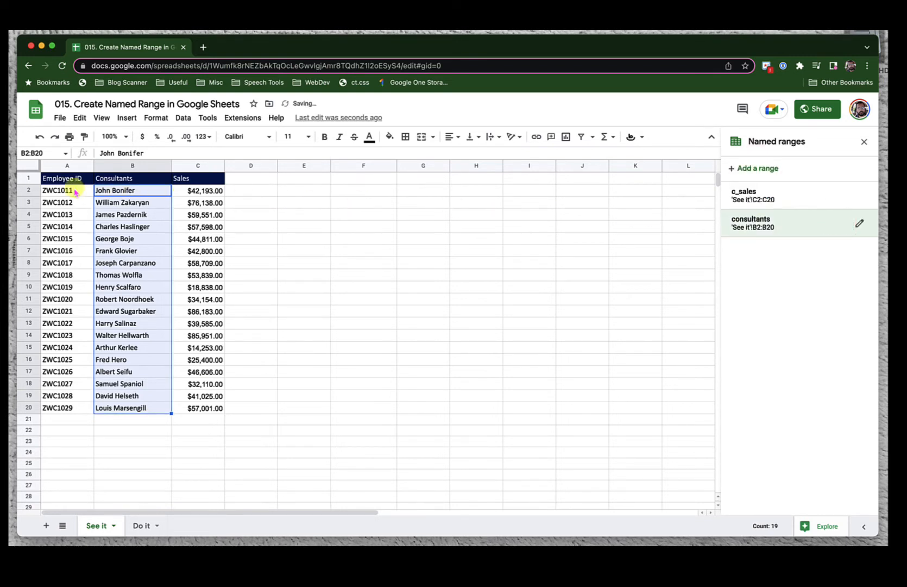
{"action": "left_click", "coordinate": [66, 191]}
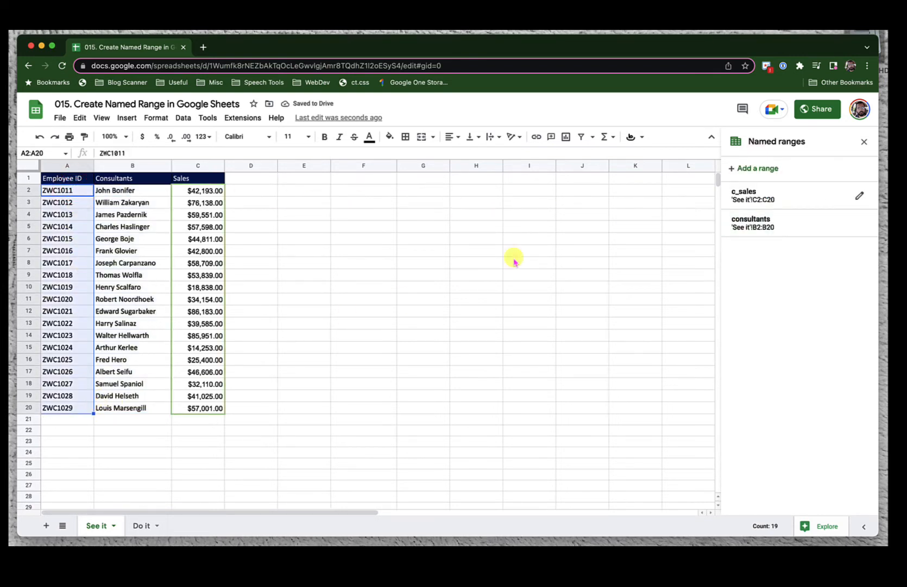
{"action": "left_click", "coordinate": [755, 167]}
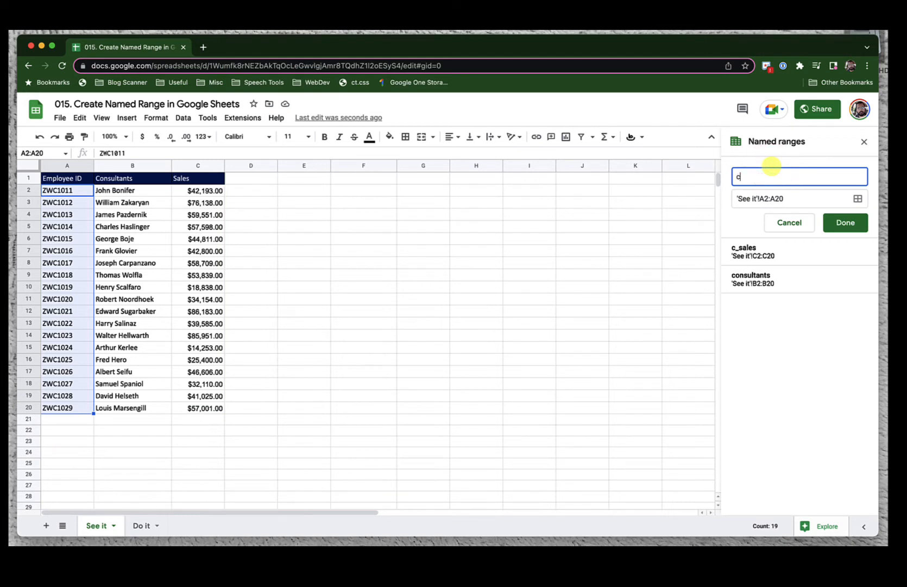
{"action": "type", "text": "c_id"}
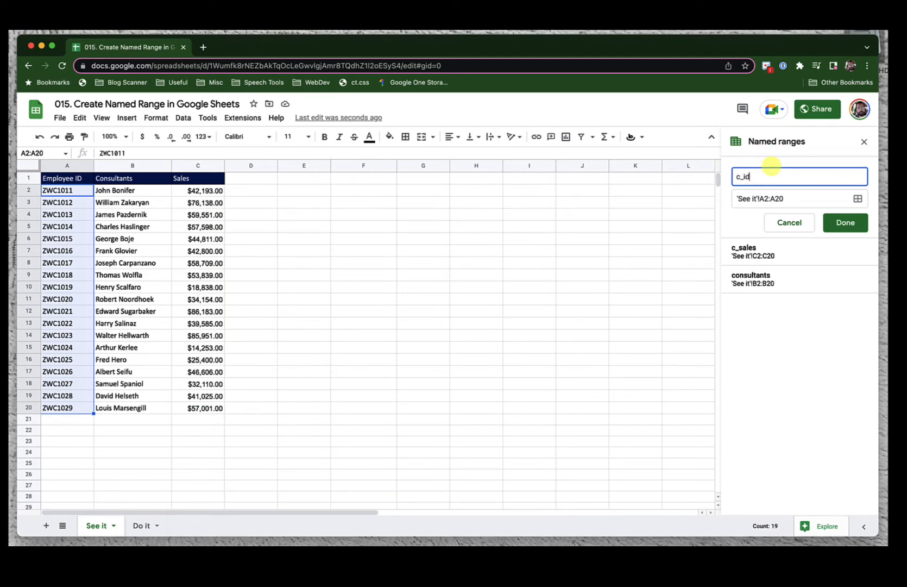
{"action": "left_click", "coordinate": [845, 222]}
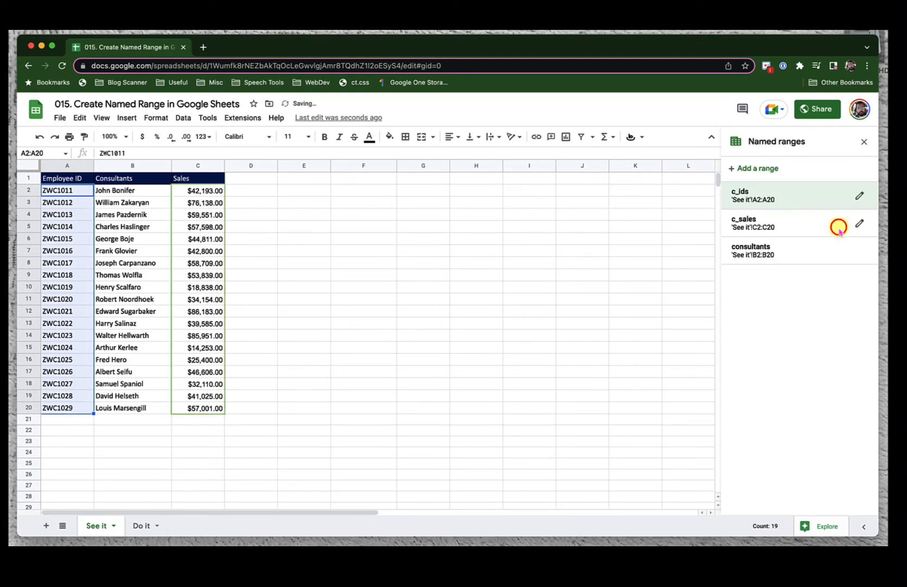
{"action": "left_click", "coordinate": [304, 189]}
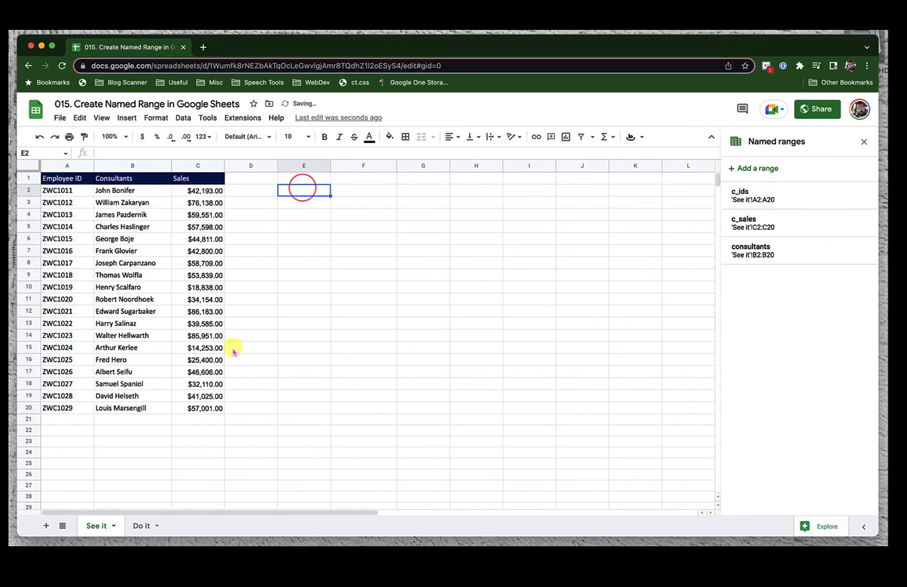
{"action": "left_click", "coordinate": [199, 418]}
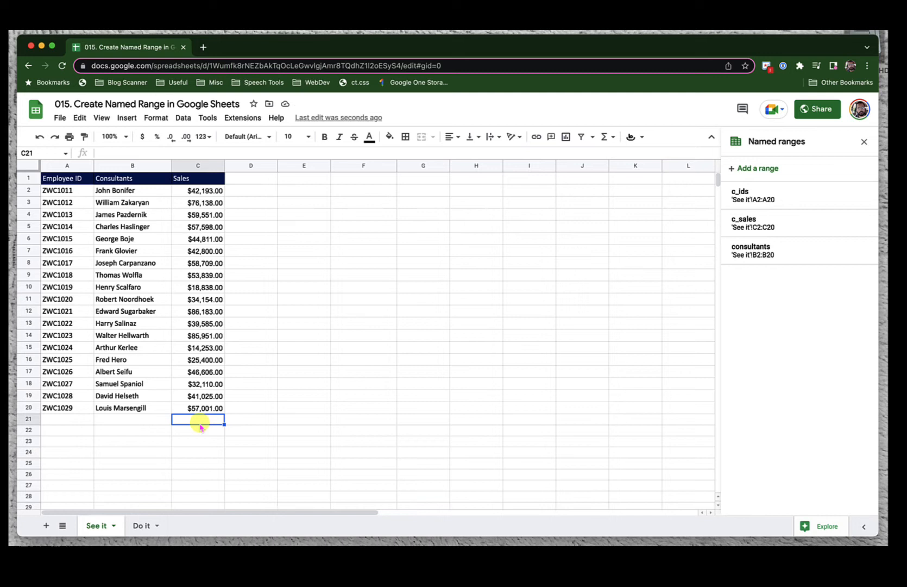
Enter =SUM(c_sales) in C21 so it totals the sales at $916,745.00.
{"action": "type", "text": "=sum(C2:C20)"}
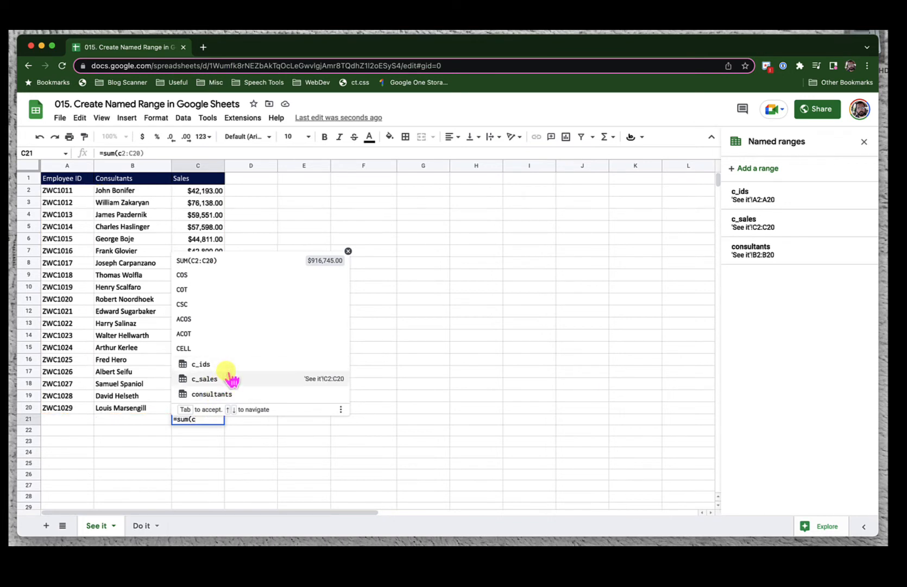
{"action": "mouse_move", "coordinate": [237, 369]}
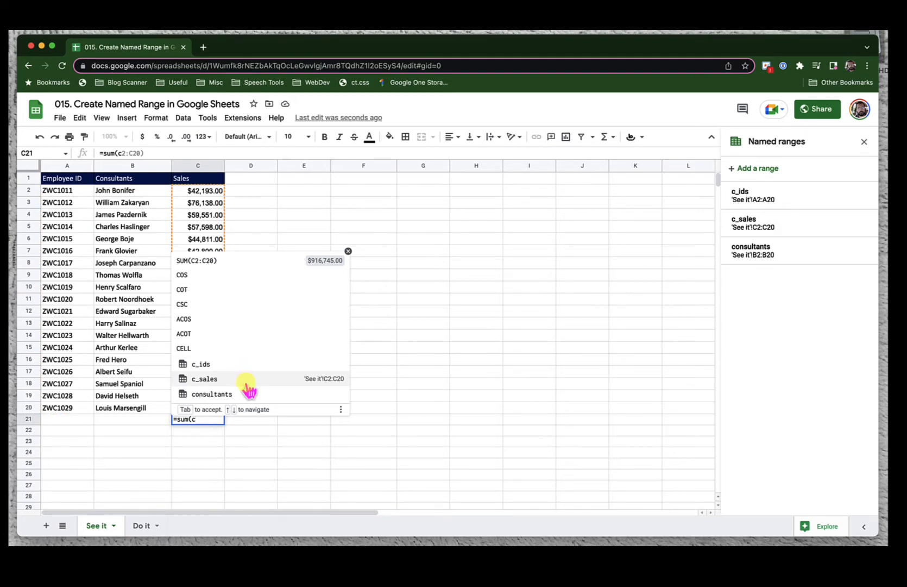
{"action": "left_click", "coordinate": [203, 379]}
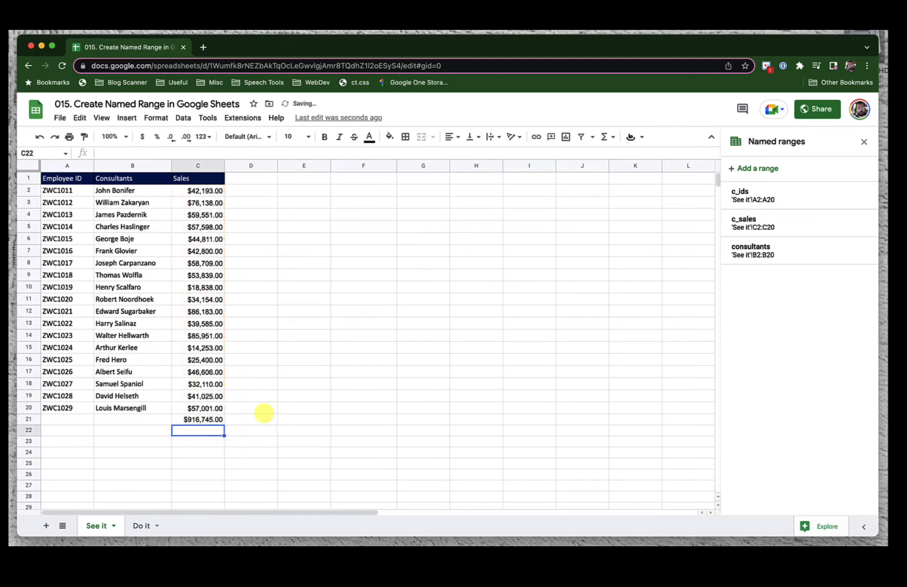
{"action": "left_click", "coordinate": [304, 418]}
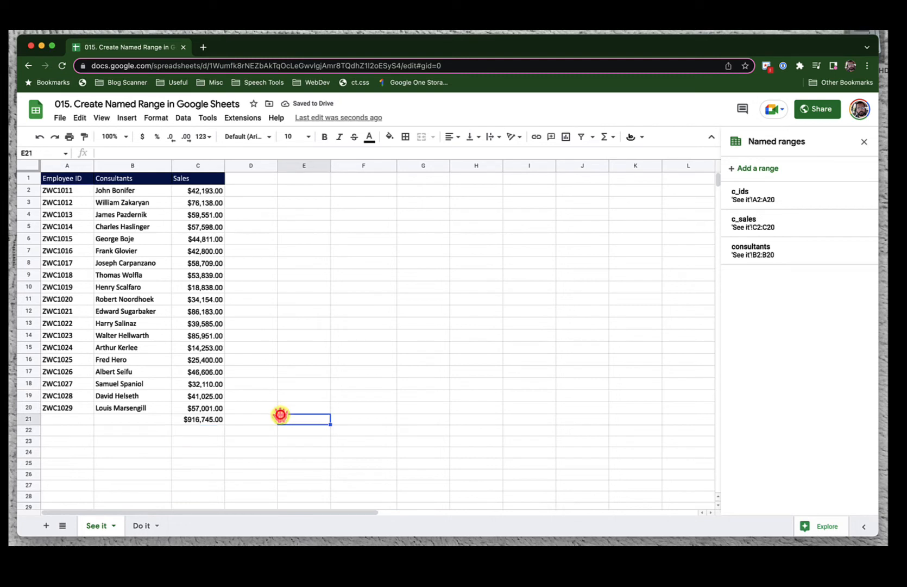
{"action": "mouse_move", "coordinate": [281, 415]}
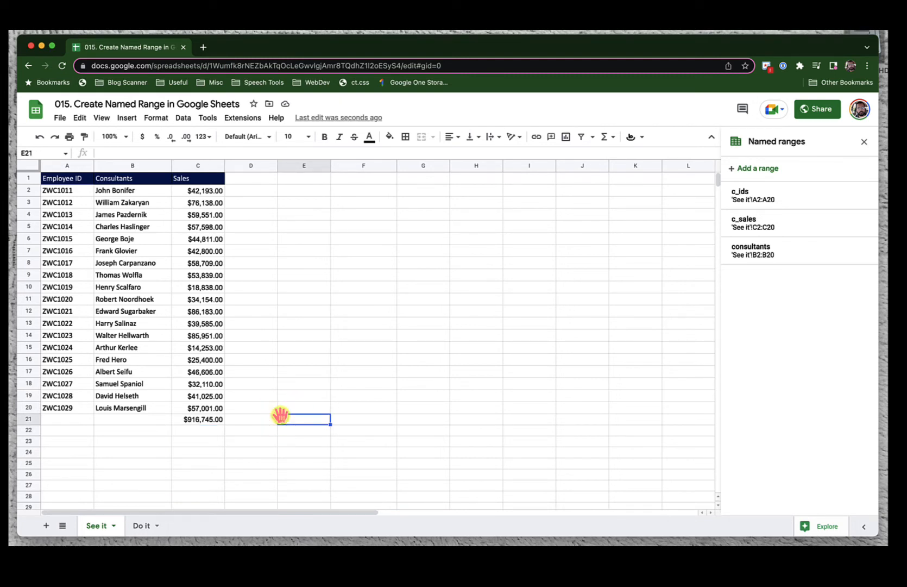
{"action": "mouse_move", "coordinate": [282, 420]}
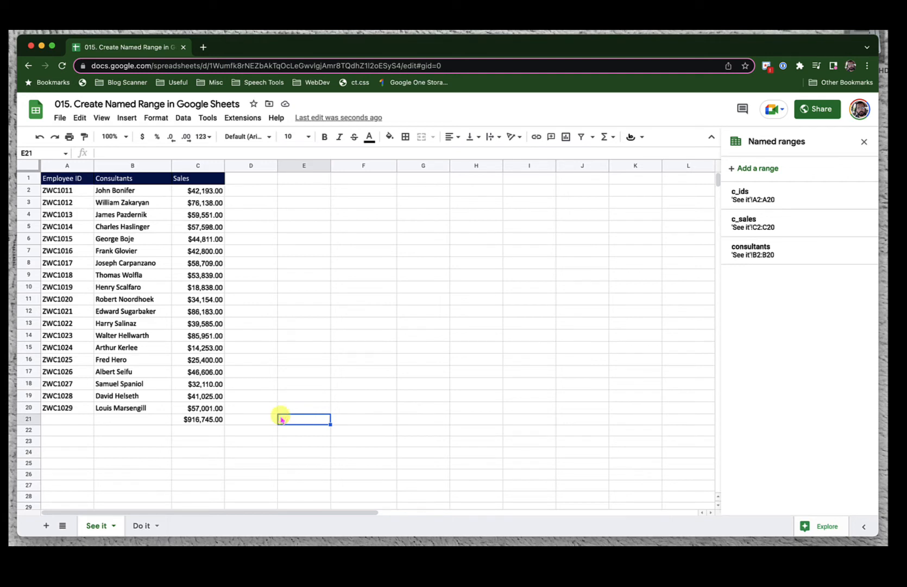
Enter =SUM(c_sales) in G5, returning $916,745.00, and reselect the cell.
{"action": "left_click", "coordinate": [423, 226]}
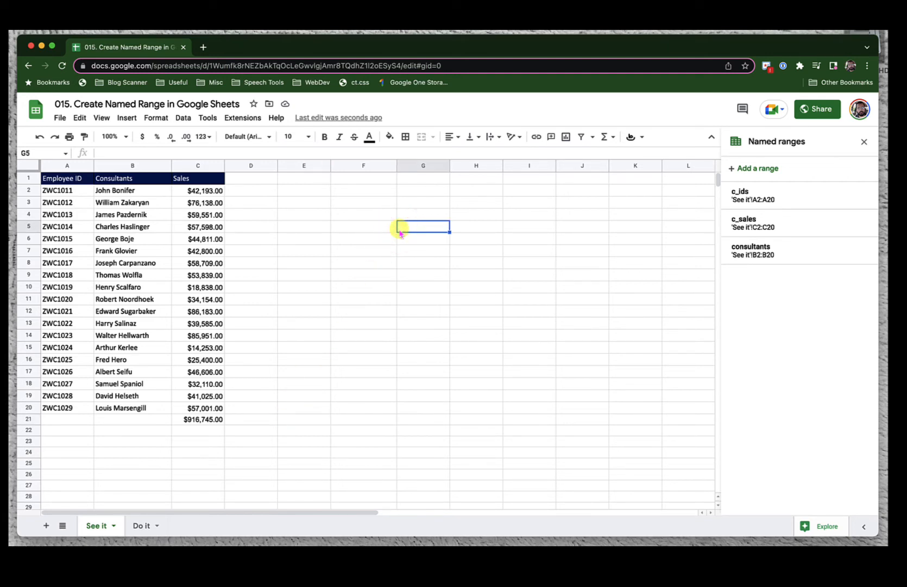
{"action": "type", "text": "=sum"}
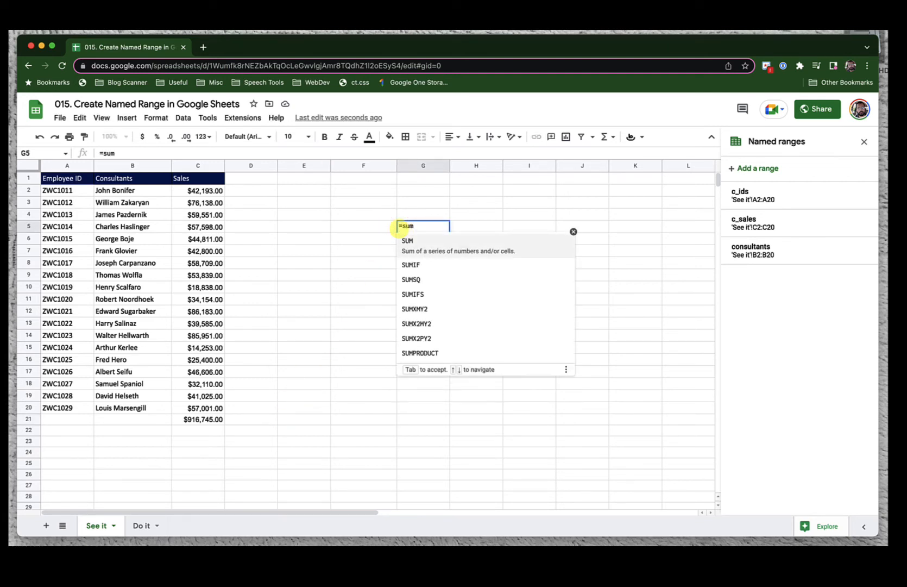
{"action": "type", "text": "(c"}
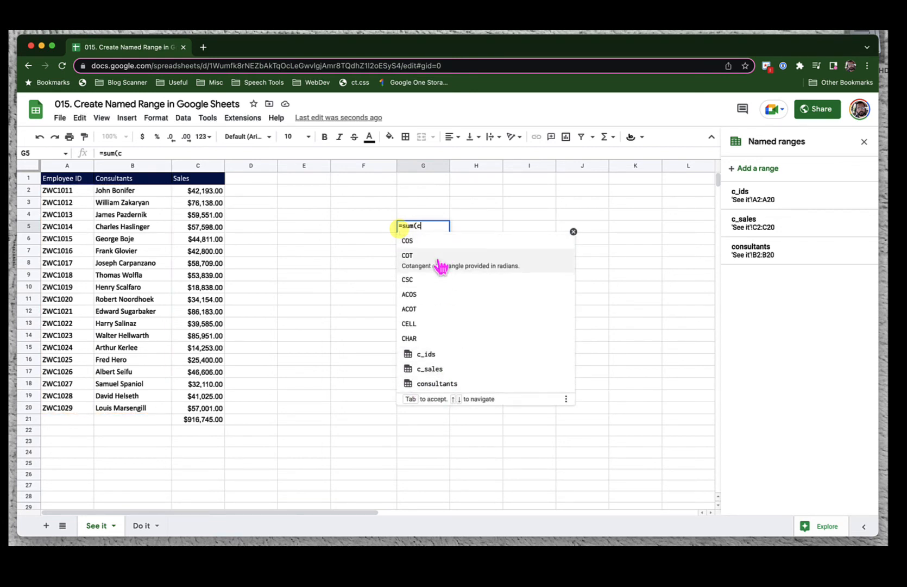
{"action": "mouse_move", "coordinate": [444, 352]}
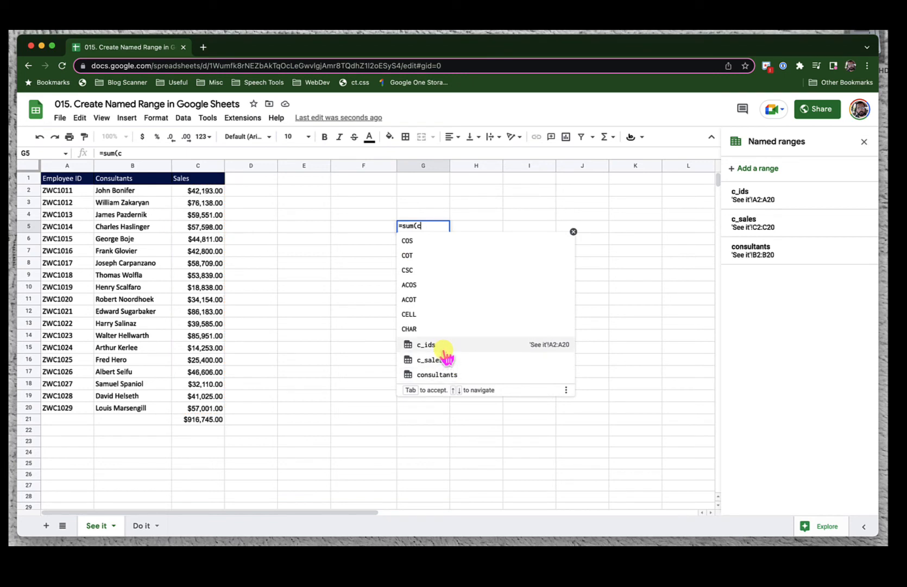
{"action": "mouse_move", "coordinate": [437, 374]}
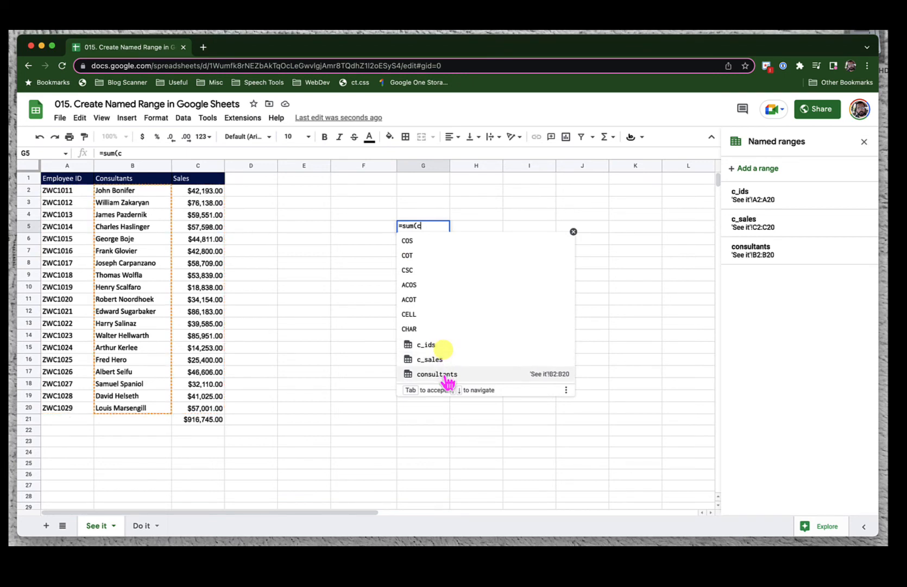
{"action": "left_click", "coordinate": [429, 359]}
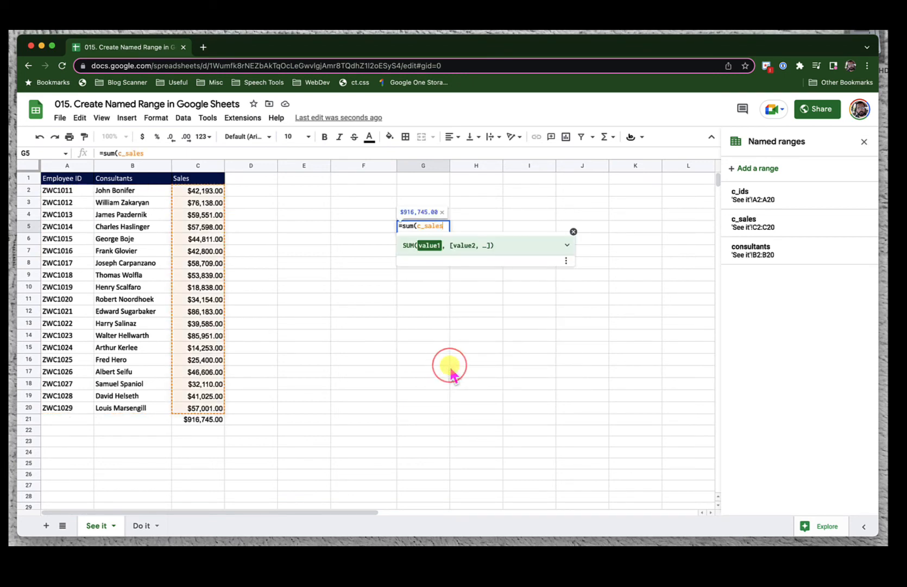
{"action": "key", "text": "Return"}
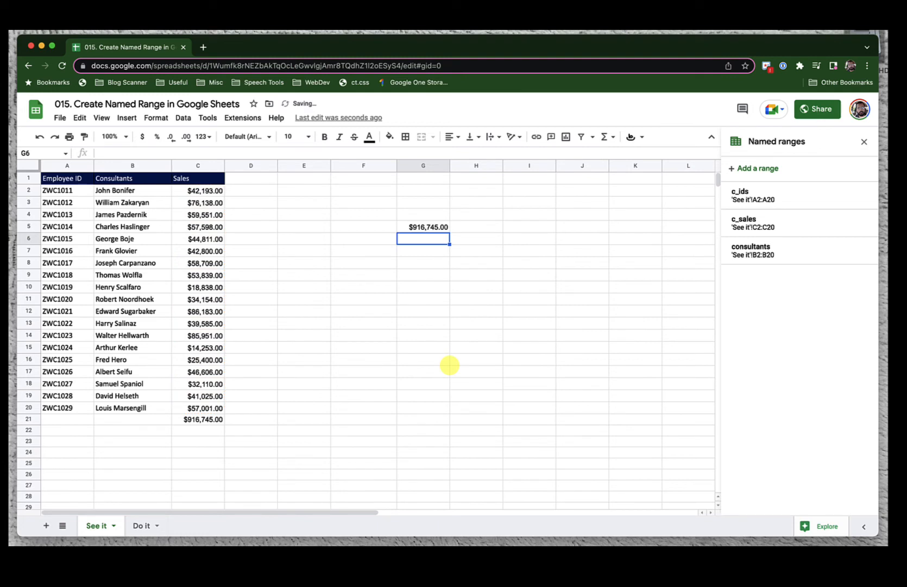
{"action": "left_click", "coordinate": [423, 225]}
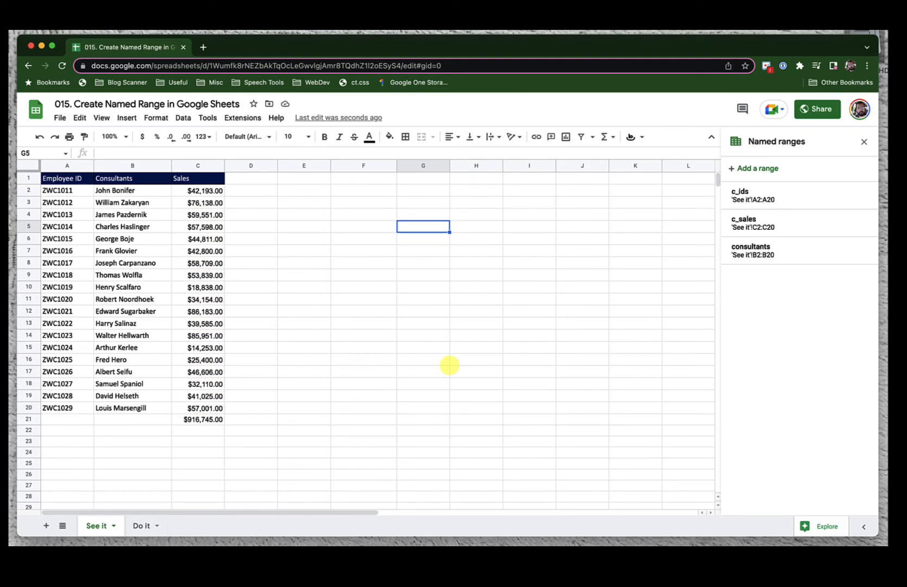